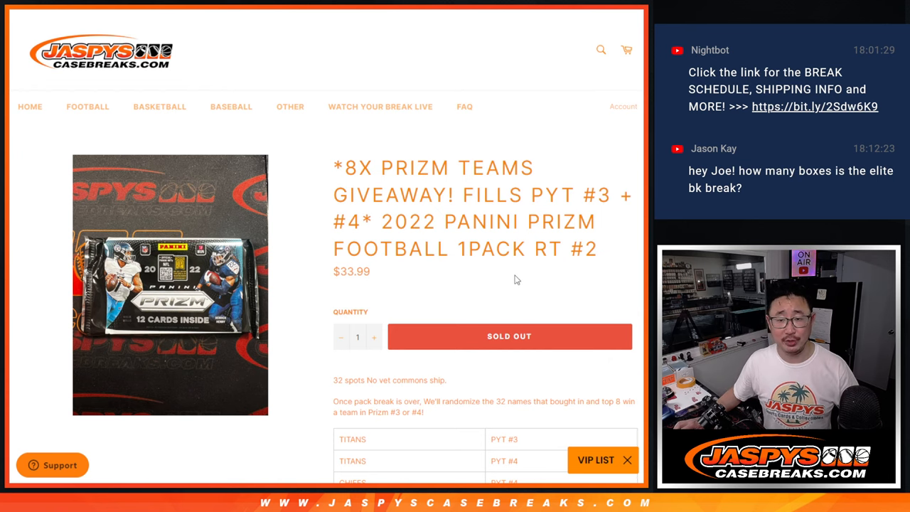
Scroll through the Prizm teams giveaway listing on the Jaspys Case Breaks site.
{"action": "scroll", "scroll_direction": "down", "scroll_amount": 3}
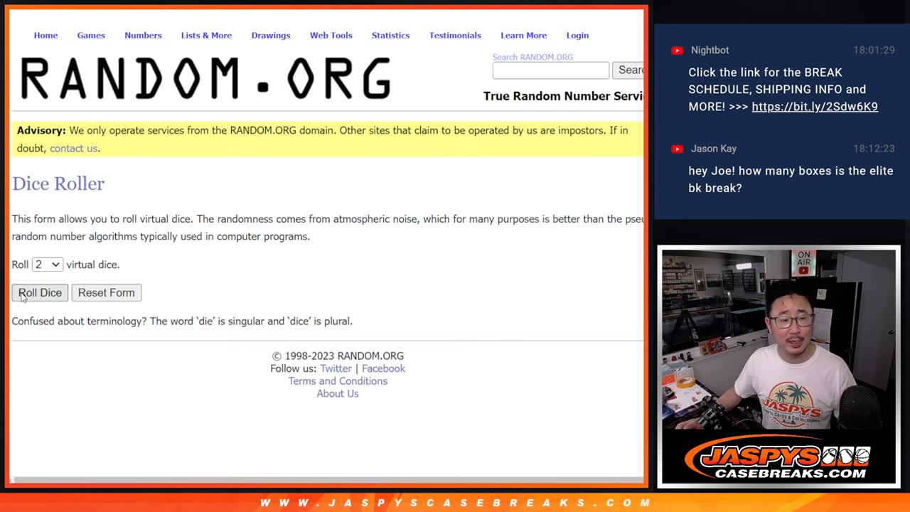
Roll the two dice, then reshuffle the 32 buyer names three more times.
{"action": "left_click", "coordinate": [40, 293]}
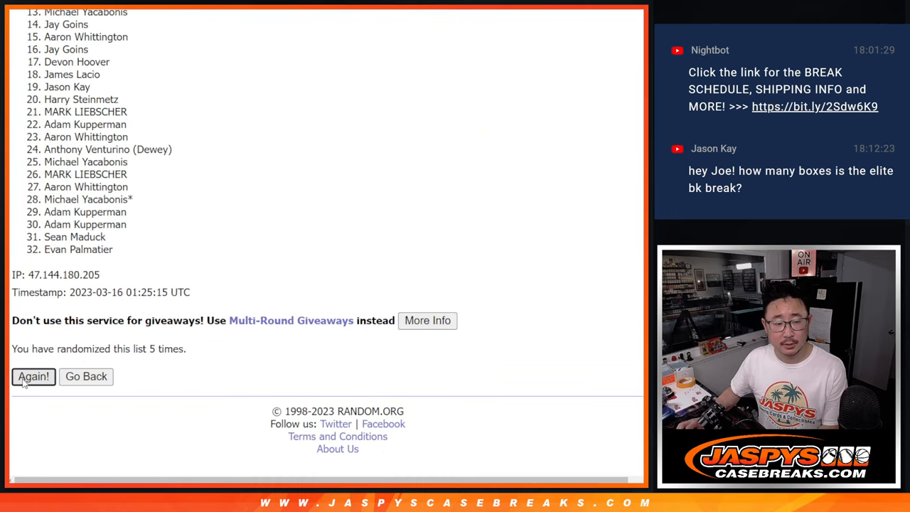
{"action": "left_click", "coordinate": [33, 376]}
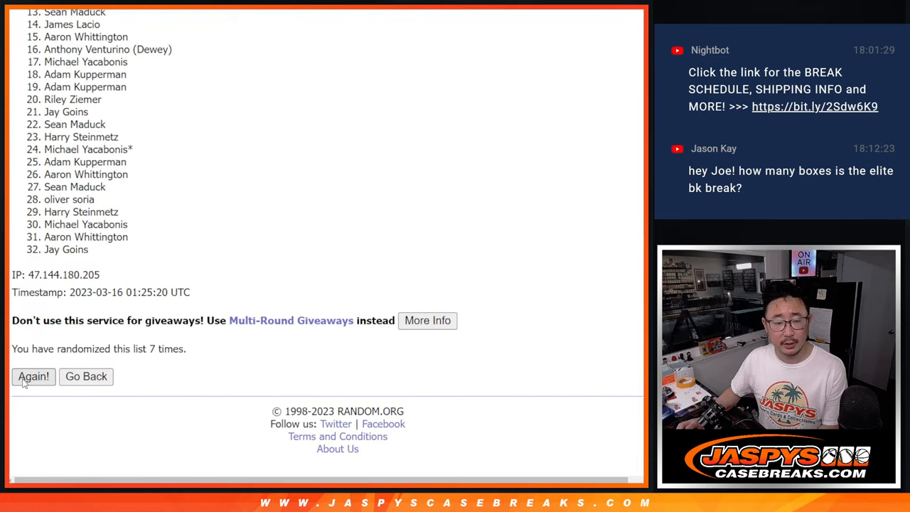
{"action": "left_click", "coordinate": [34, 376]}
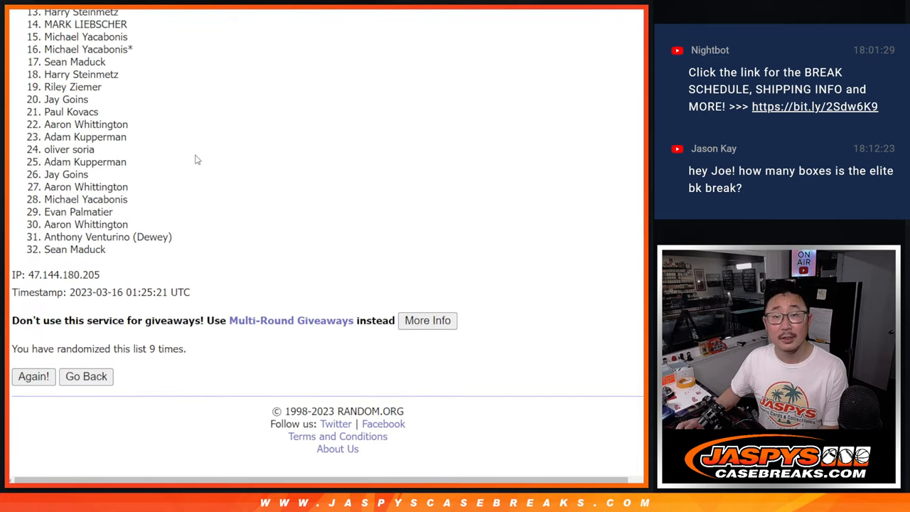
{"action": "left_click", "coordinate": [33, 376]}
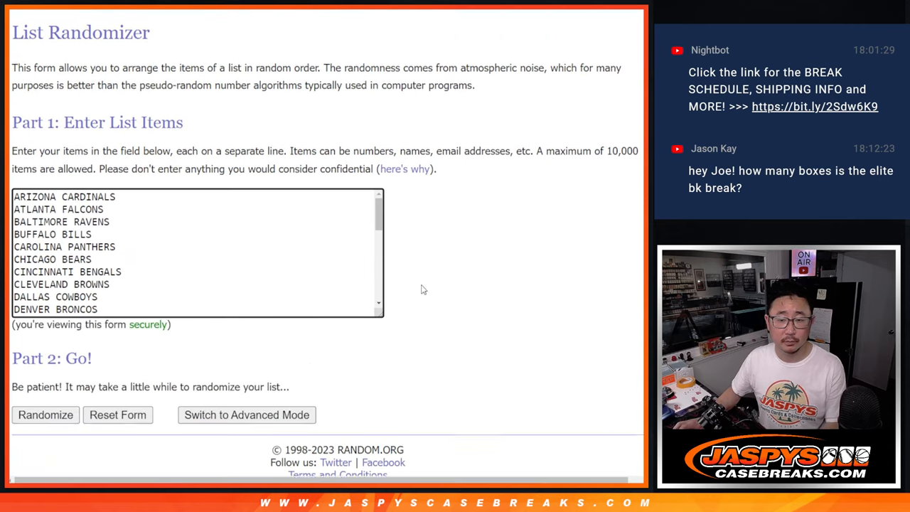
Randomize the 32 NFL team list, then reshuffle it five more times.
{"action": "left_click", "coordinate": [45, 415]}
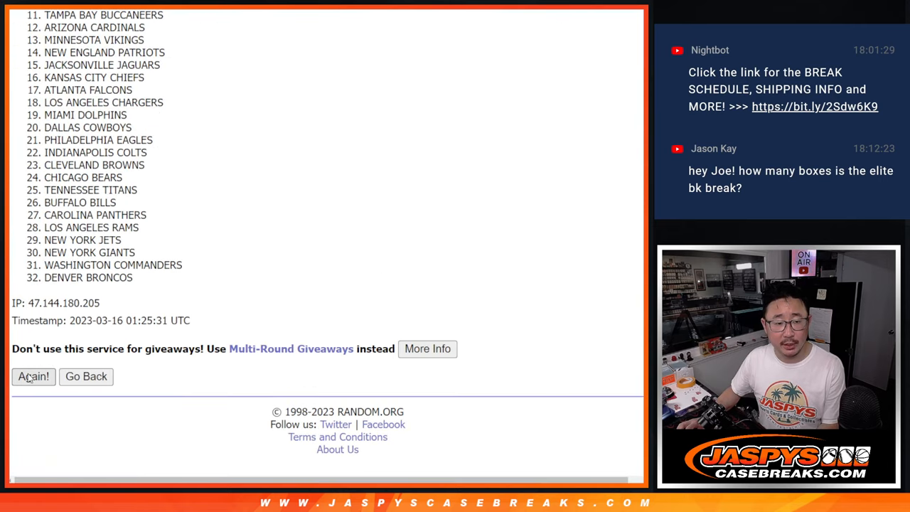
{"action": "left_click", "coordinate": [33, 376]}
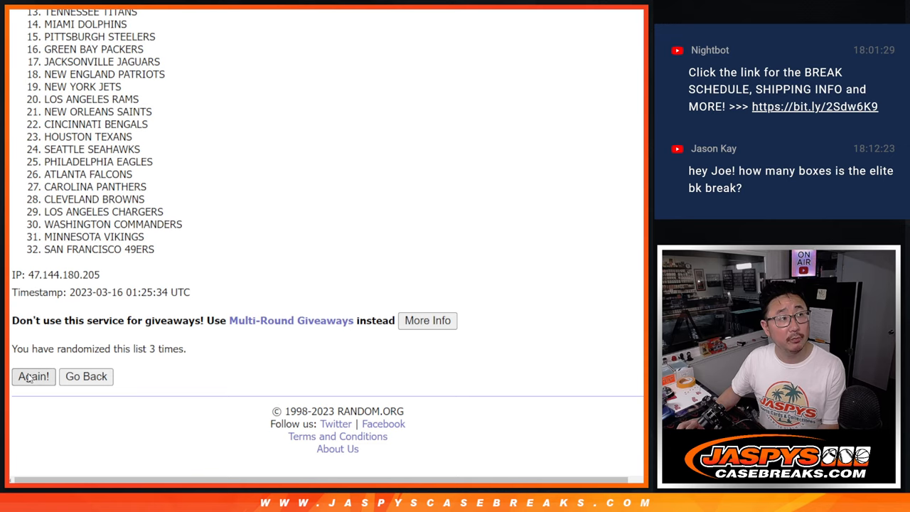
{"action": "left_click", "coordinate": [32, 377]}
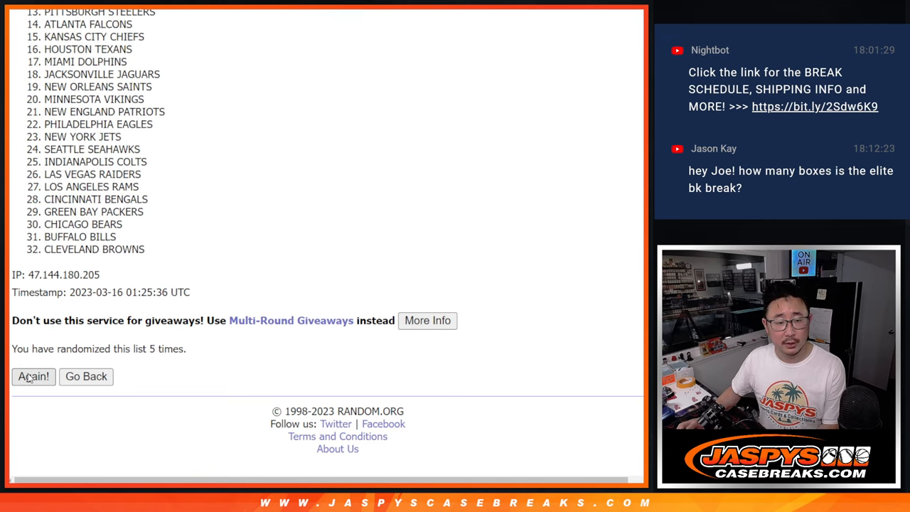
{"action": "left_click", "coordinate": [33, 376]}
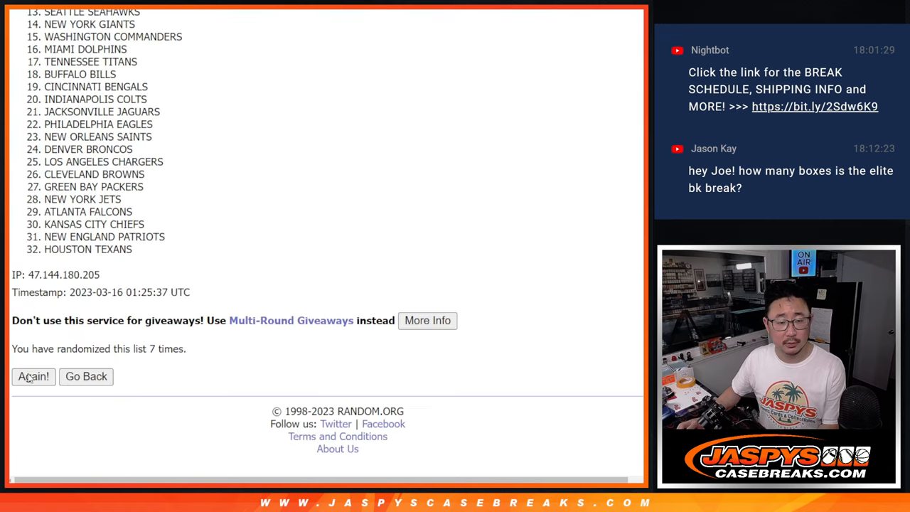
{"action": "left_click", "coordinate": [32, 376]}
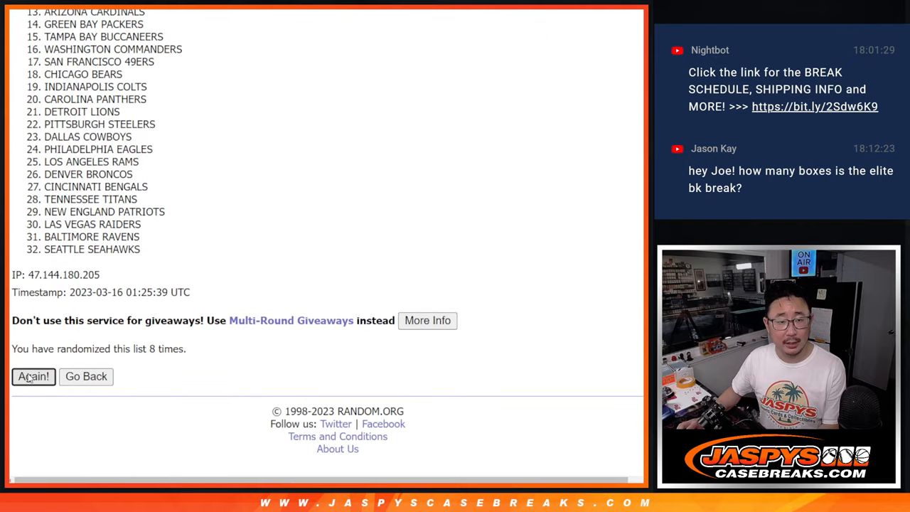
{"action": "left_click", "coordinate": [34, 376]}
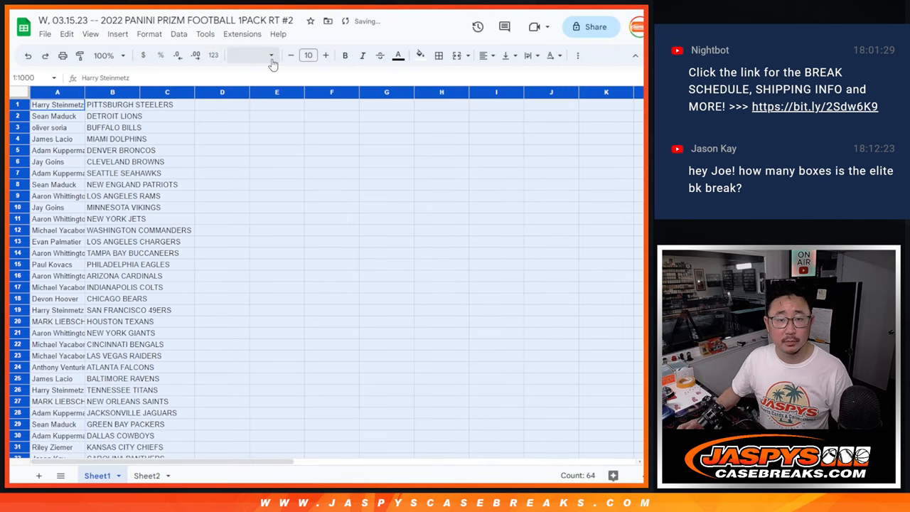
Set the pairings to 12-point text, zoom out to show all 32 rows, and sort by team A→Z.
{"action": "left_click", "coordinate": [308, 55]}
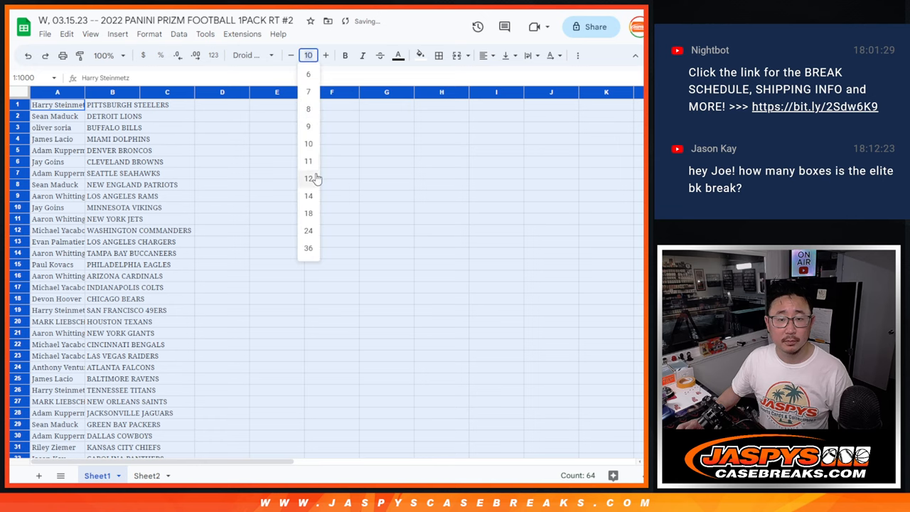
{"action": "left_click", "coordinate": [308, 178]}
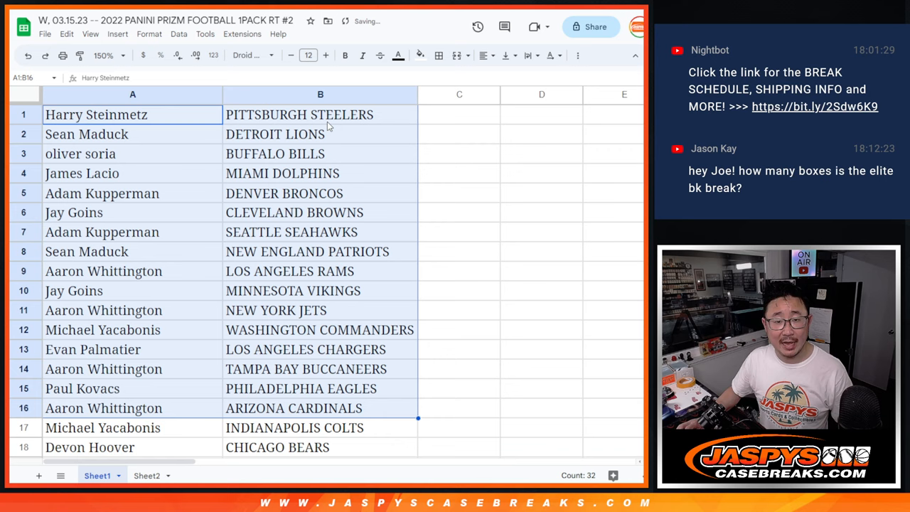
{"action": "scroll", "scroll_direction": "down", "scroll_amount": 3}
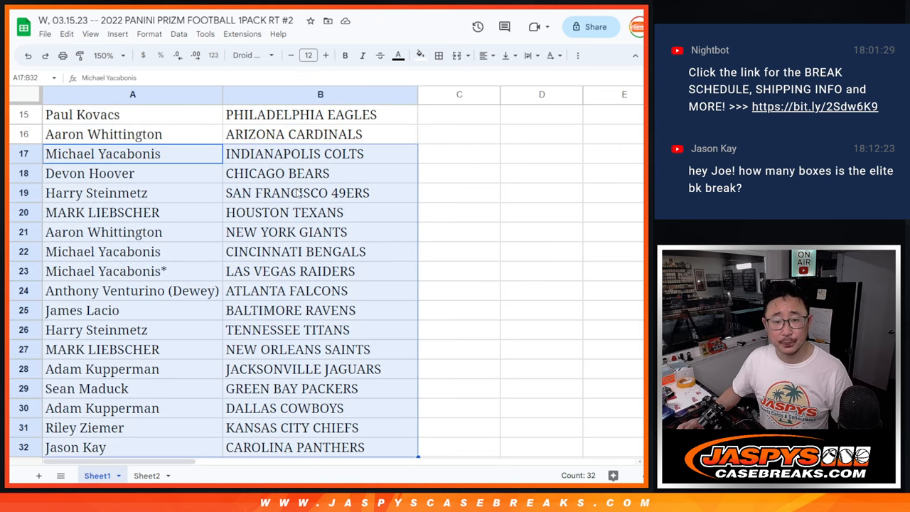
{"action": "left_click", "coordinate": [108, 55]}
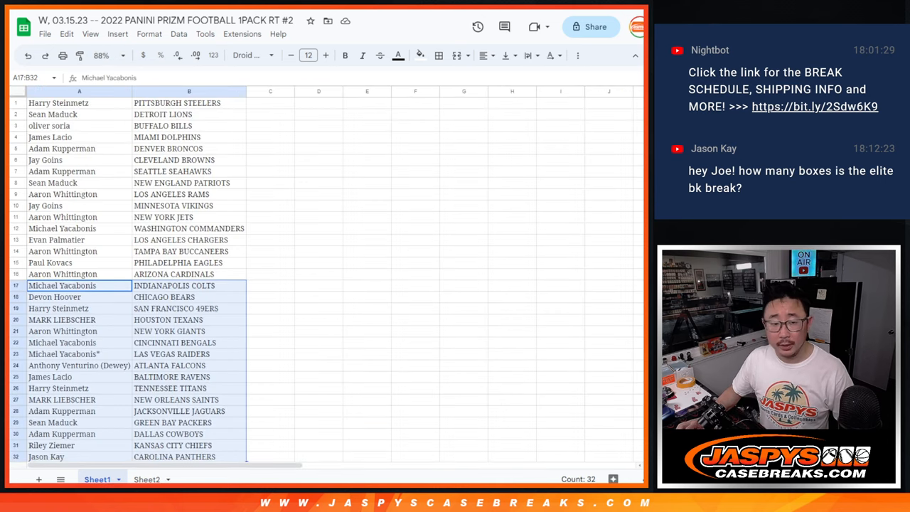
{"action": "left_click", "coordinate": [188, 92]}
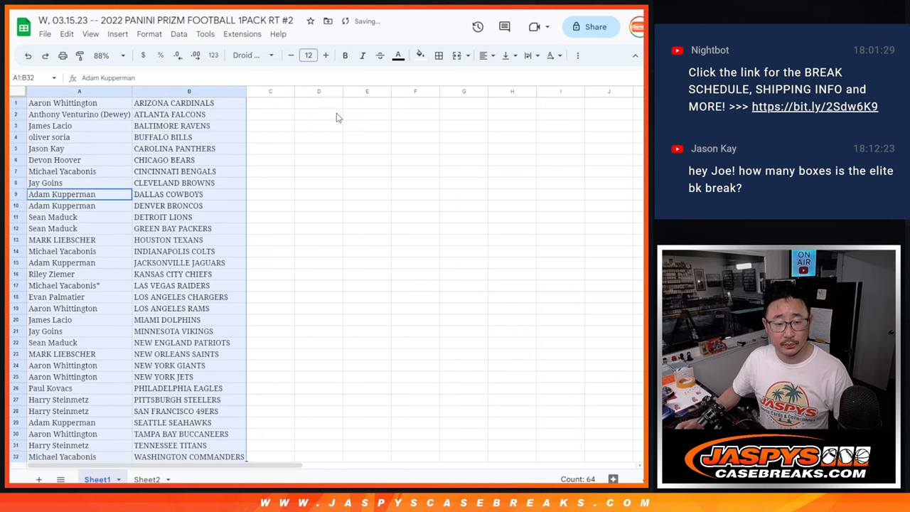
{"action": "left_click", "coordinate": [439, 55]}
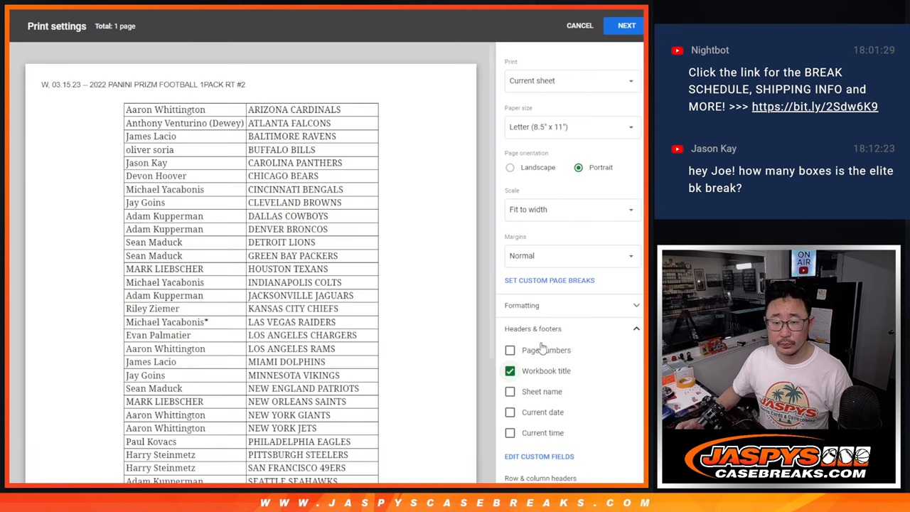
Print the sorted buyer-team list through the printer dialog.
{"action": "left_click", "coordinate": [626, 26]}
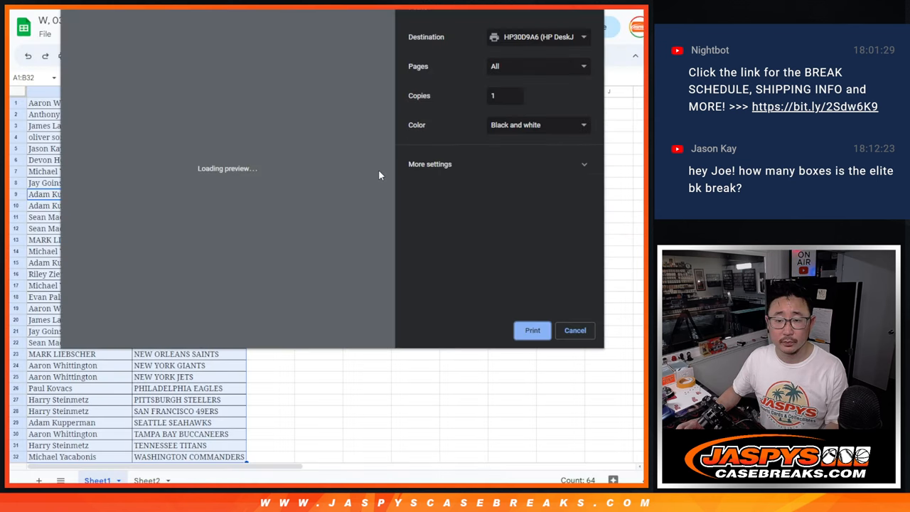
{"action": "left_click", "coordinate": [575, 330]}
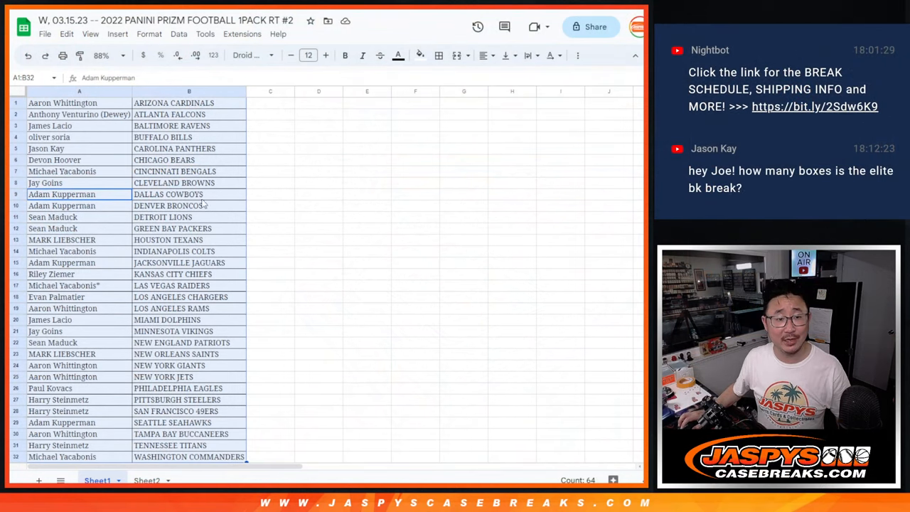
Scroll through Sheet1's buyer-and-team pairings to review them.
{"action": "scroll", "scroll_direction": "down", "scroll_amount": 3}
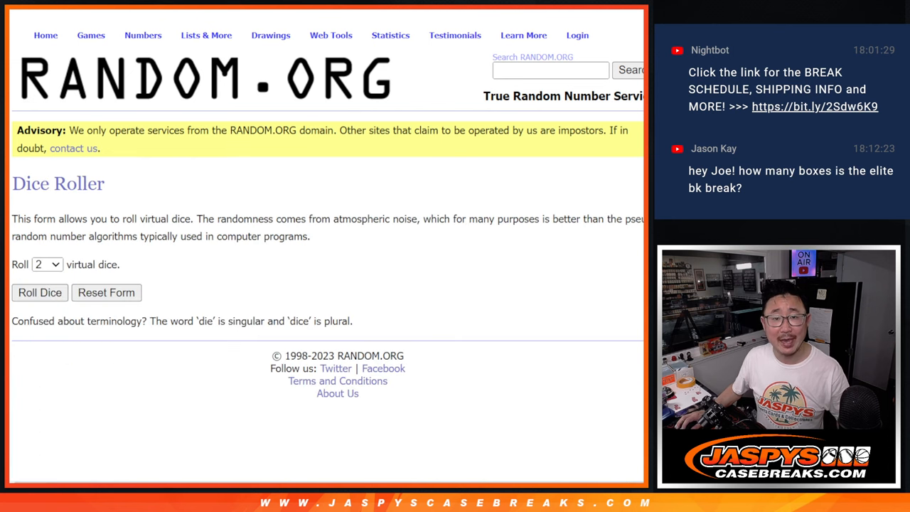
Open the List Randomizer with the buyer names and shuffle them repeatedly.
{"action": "left_click", "coordinate": [39, 293]}
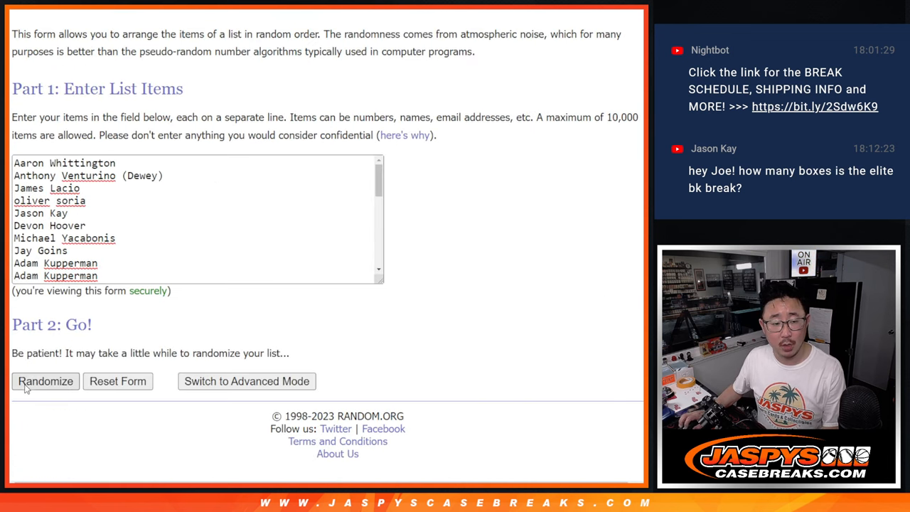
{"action": "left_click", "coordinate": [45, 381]}
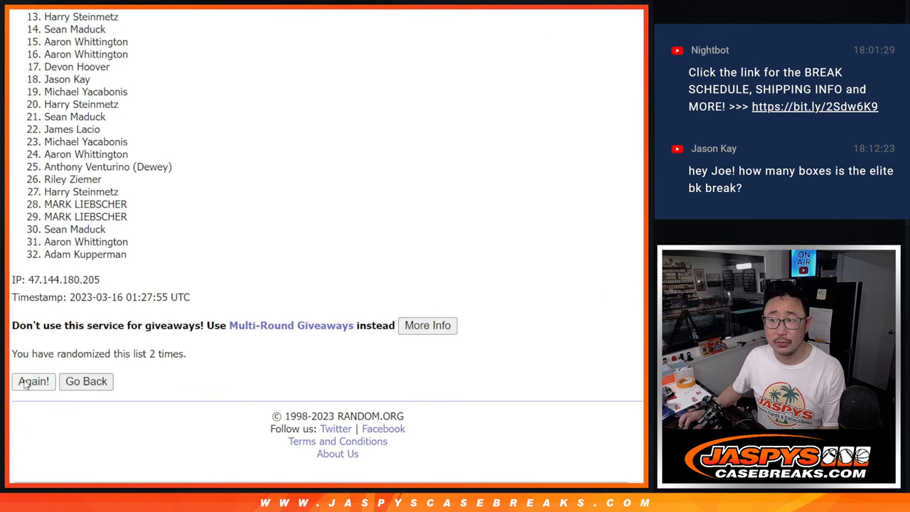
{"action": "left_click", "coordinate": [32, 381]}
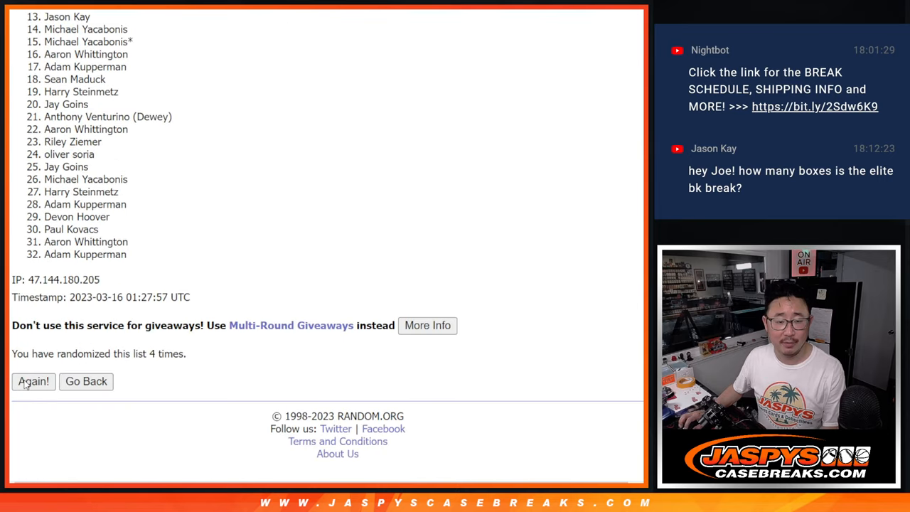
{"action": "left_click", "coordinate": [33, 381]}
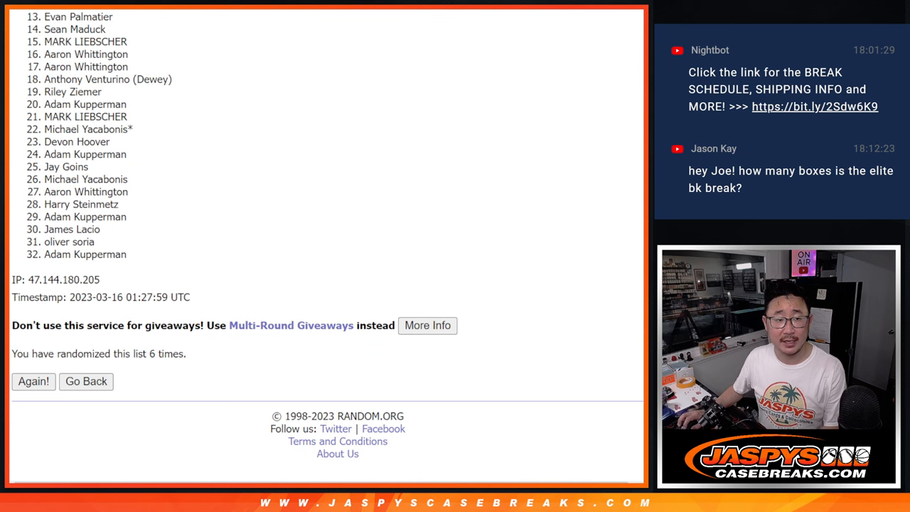
{"action": "scroll", "scroll_direction": "down", "scroll_amount": 3}
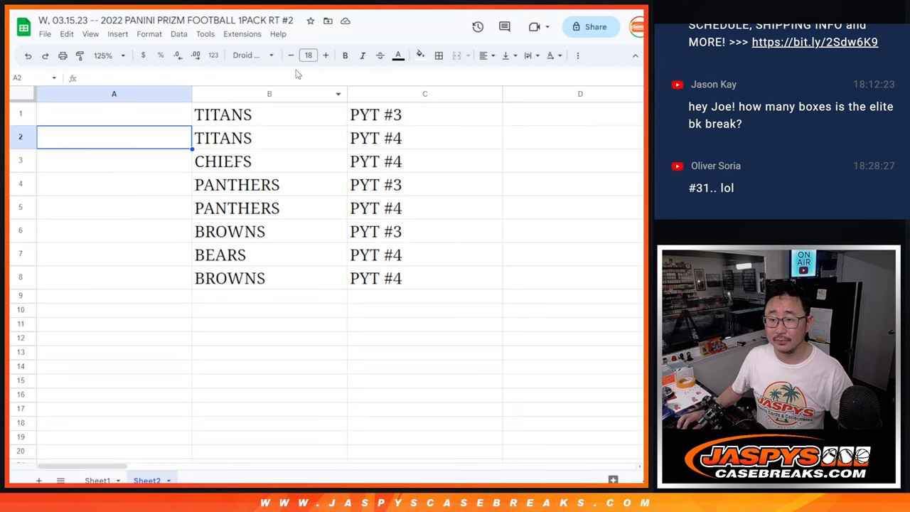
Place the top eight names on Sheet2 at 18-point text and review each giveaway pairing.
{"action": "left_click", "coordinate": [245, 55]}
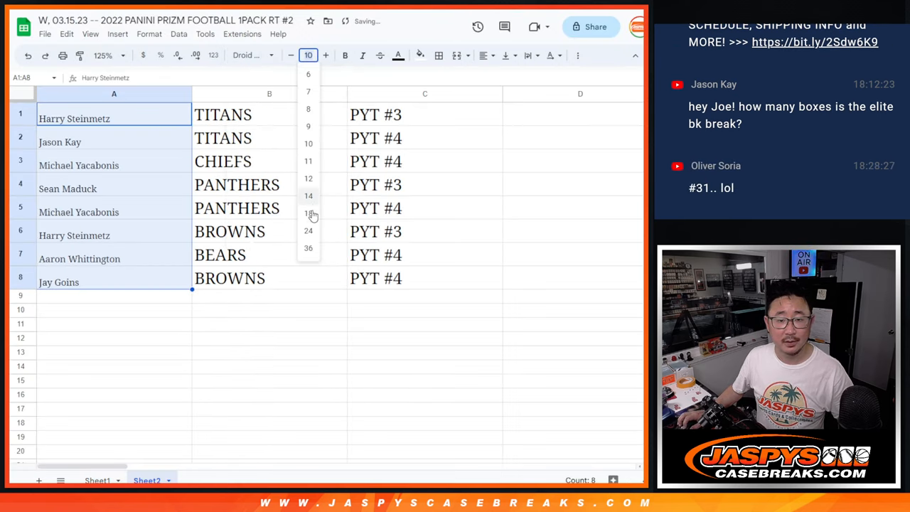
{"action": "left_click", "coordinate": [309, 212]}
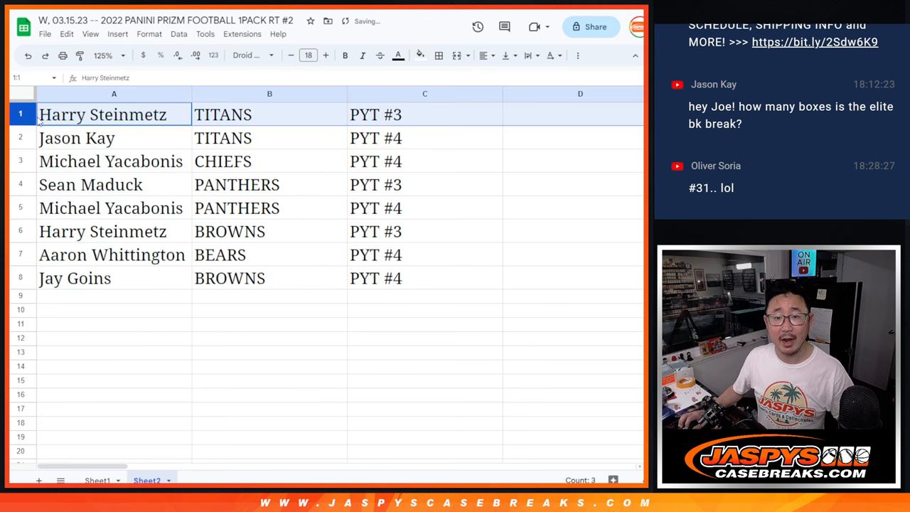
{"action": "left_click", "coordinate": [76, 138]}
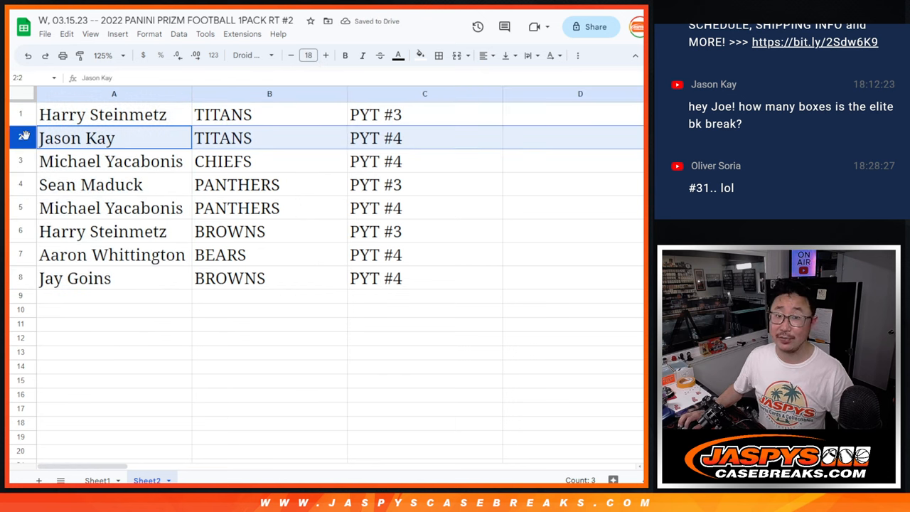
{"action": "left_click", "coordinate": [111, 162]}
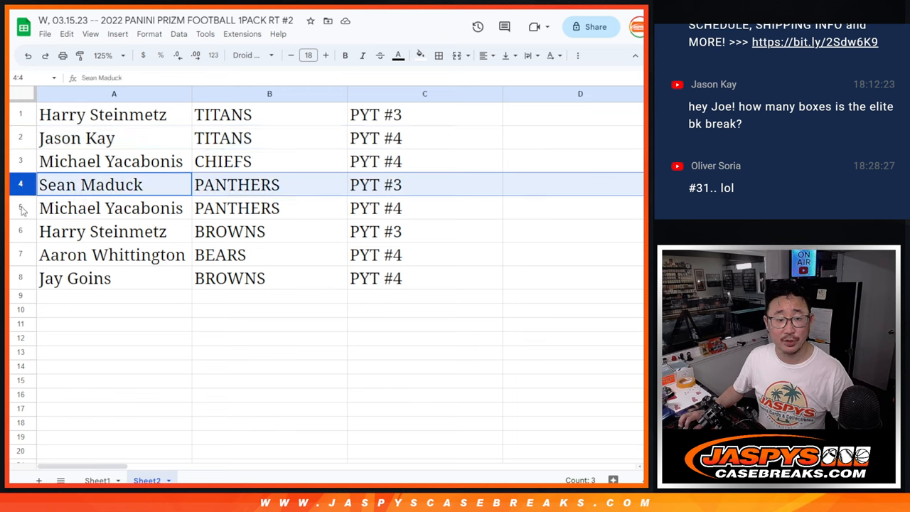
{"action": "left_click", "coordinate": [111, 207]}
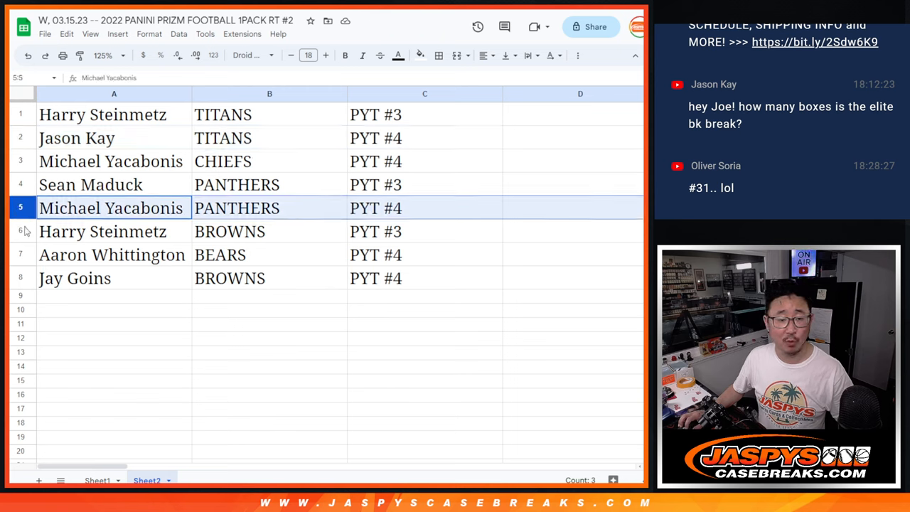
{"action": "left_click", "coordinate": [112, 255]}
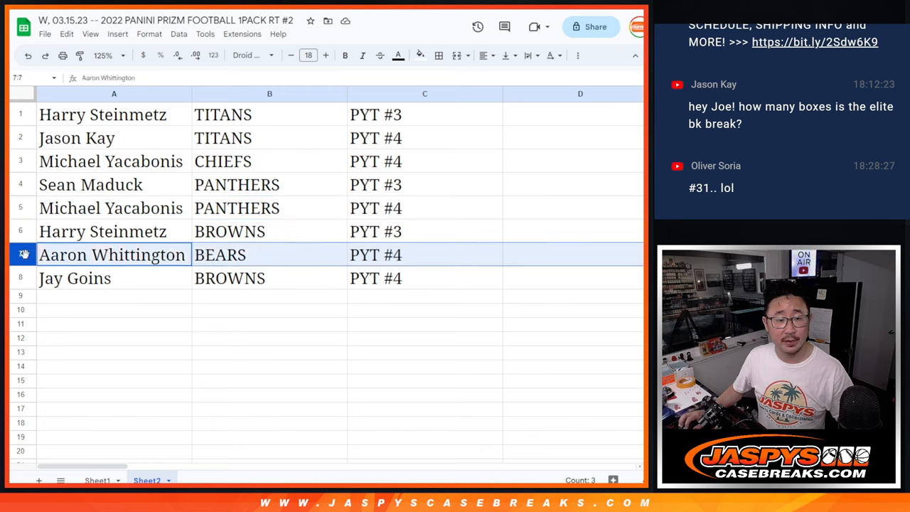
{"action": "left_click", "coordinate": [114, 278]}
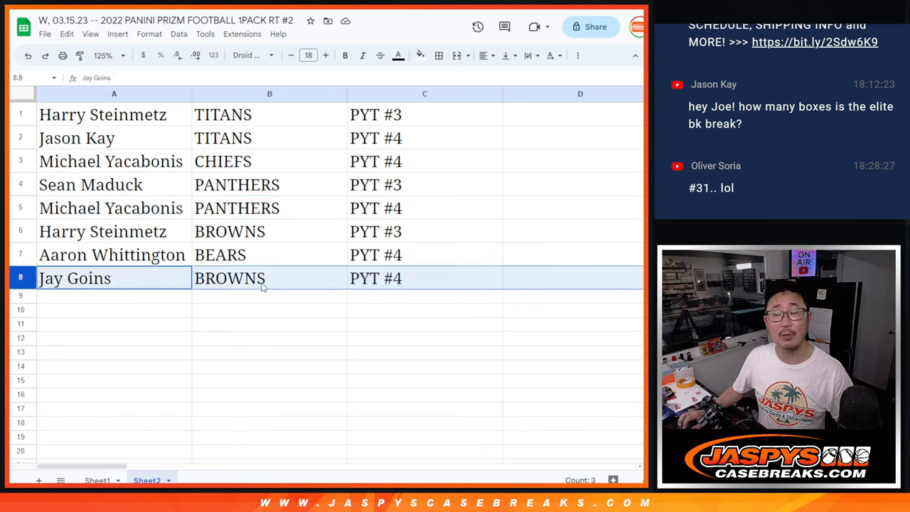
{"action": "left_click", "coordinate": [103, 114]}
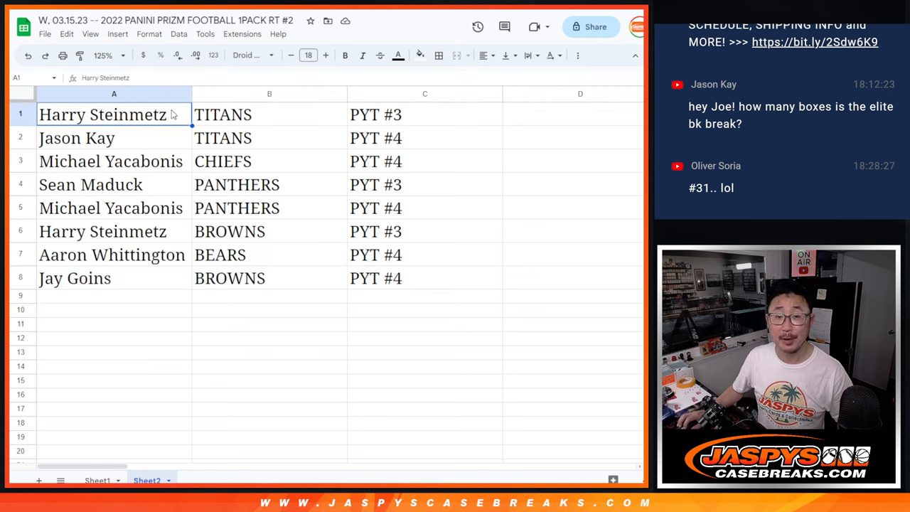